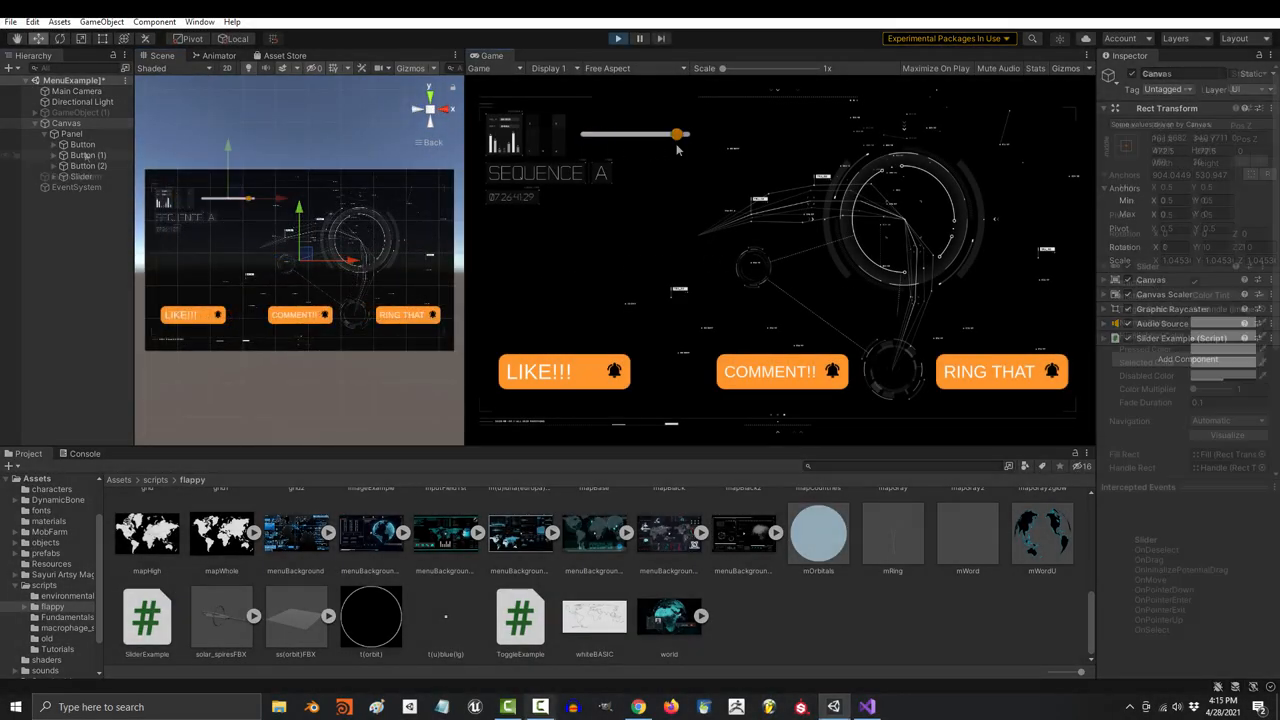
Step: Create a UI Slider as a child of the Panel under the Canvas
right_click(72, 132)
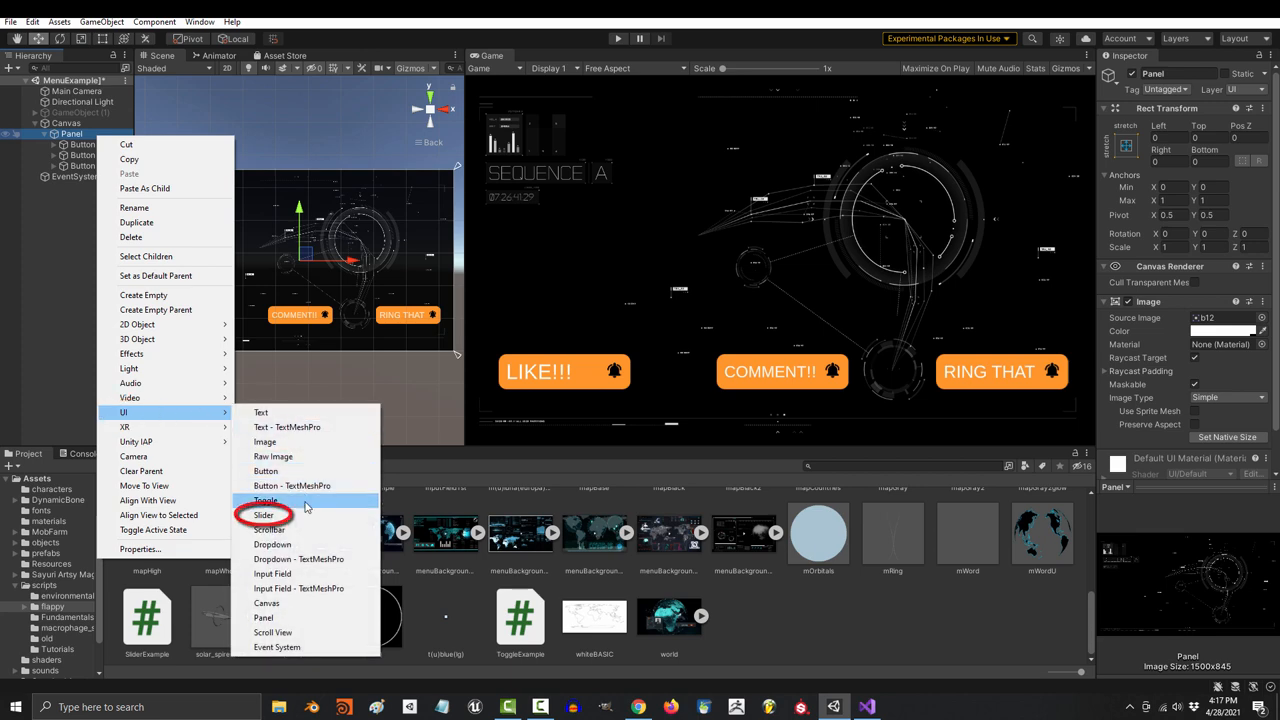
click(264, 516)
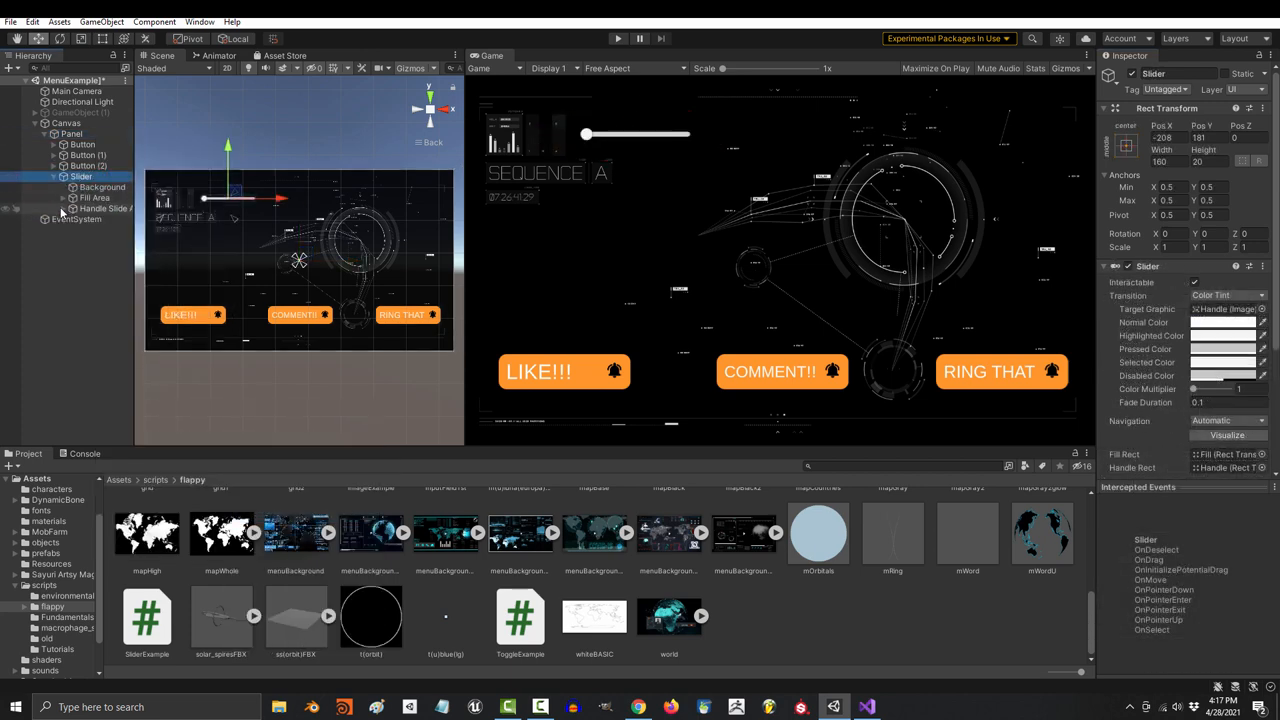
Step: Set the slider's Highlighted Color to orange and Pressed Color to purple in Color Tint
click(72, 218)
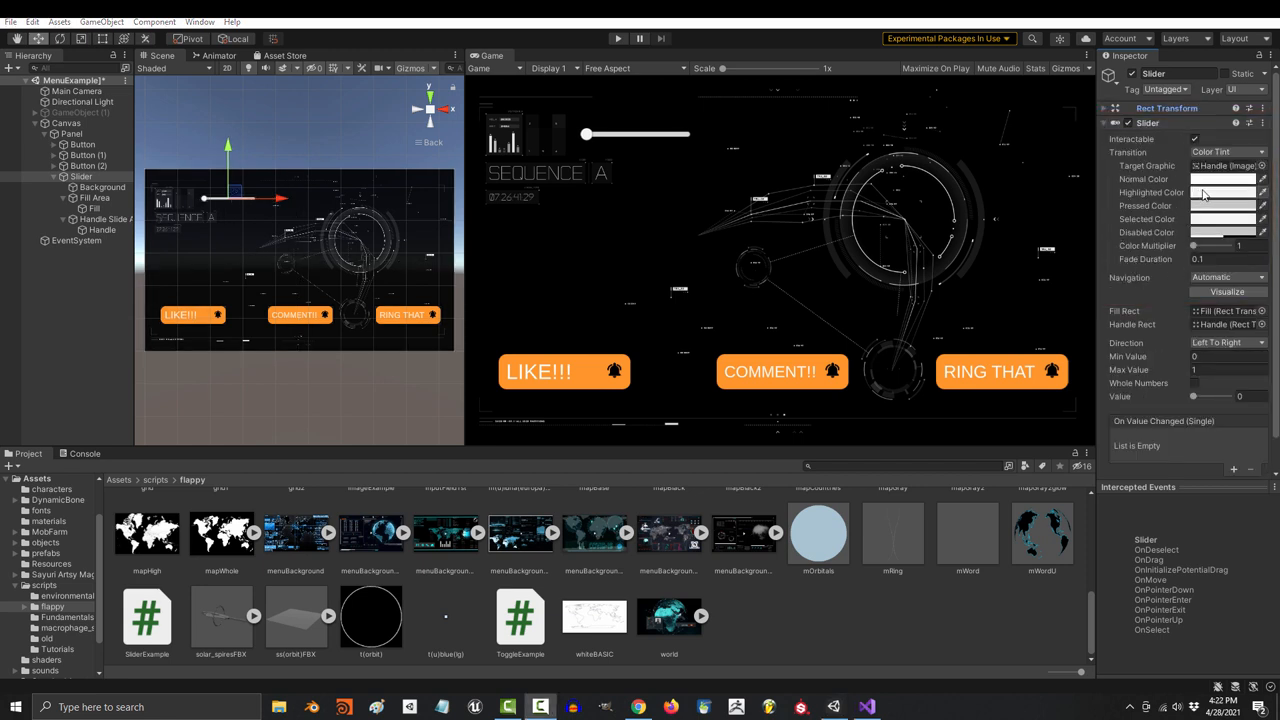
click(1224, 180)
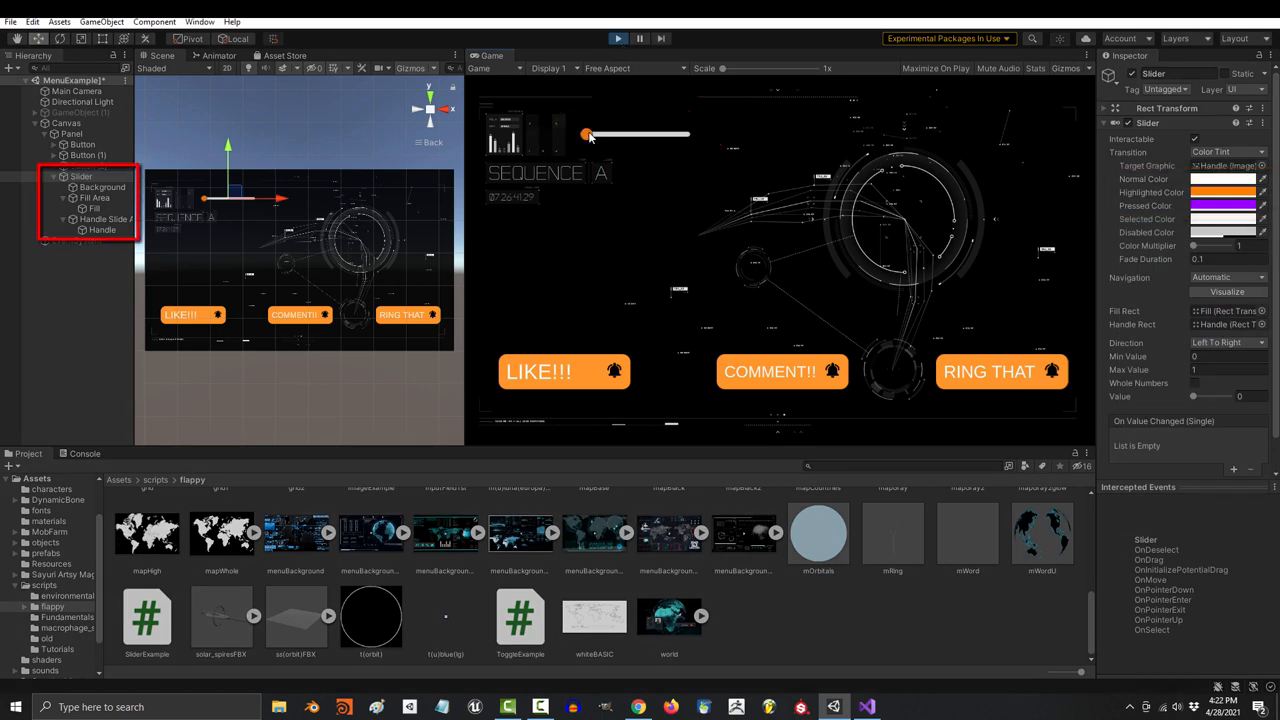
Step: Select the slider's Handle and give its Image a new colour
click(92, 208)
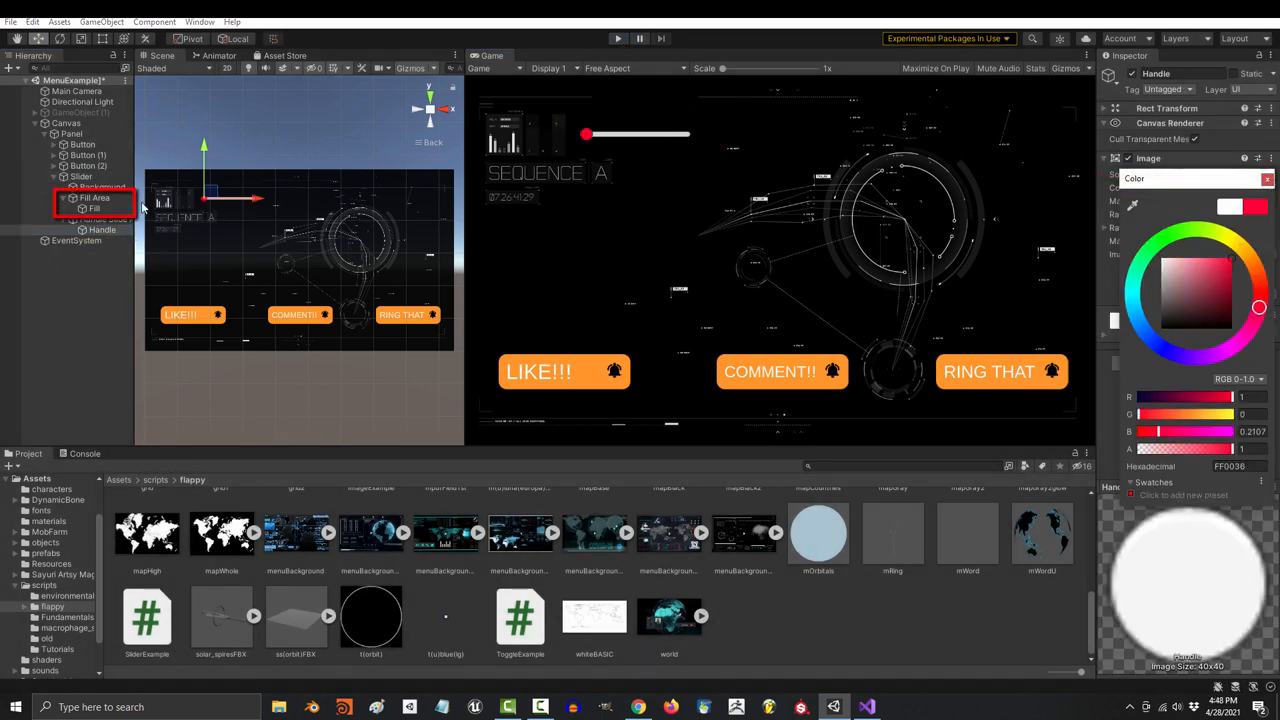
click(102, 188)
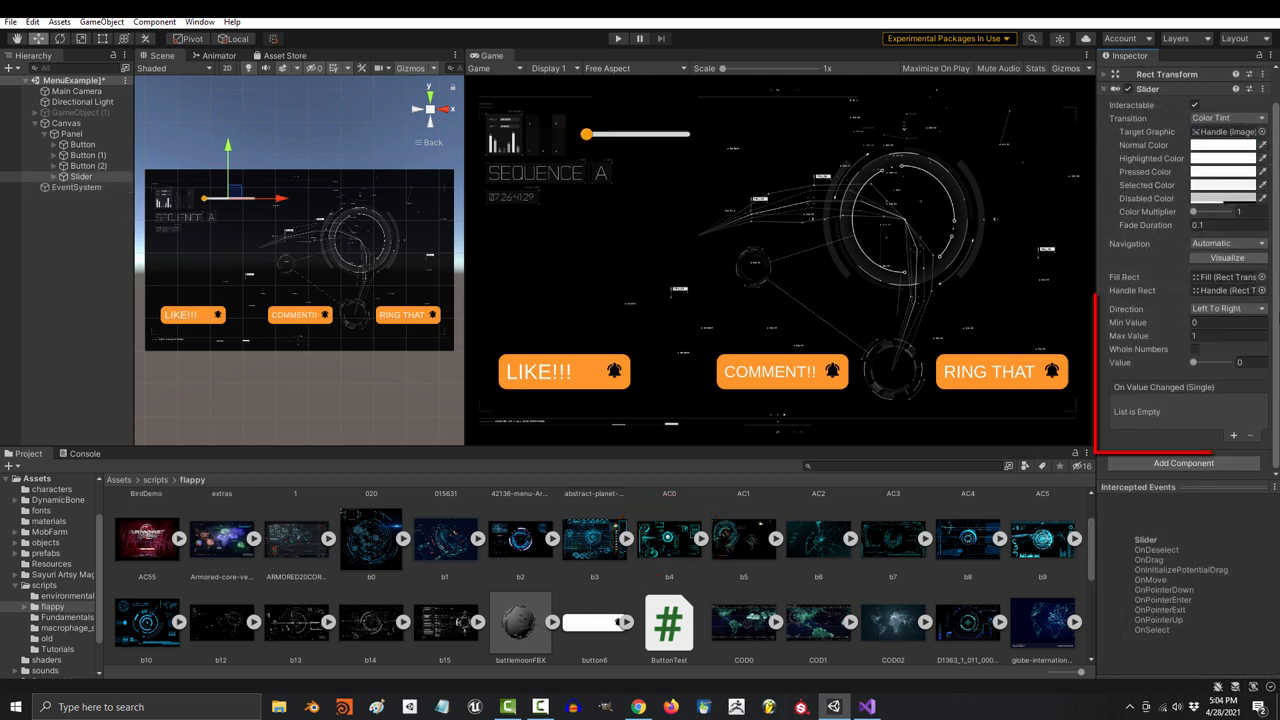
click(1228, 308)
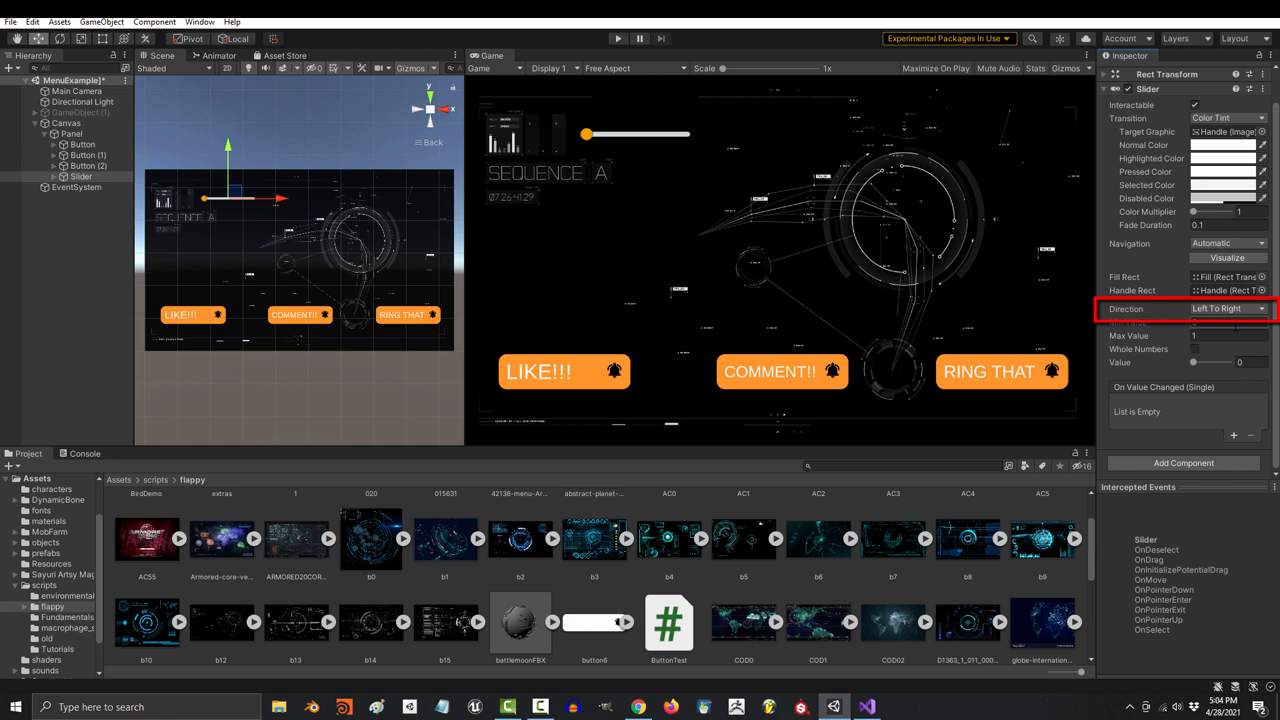
click(1228, 308)
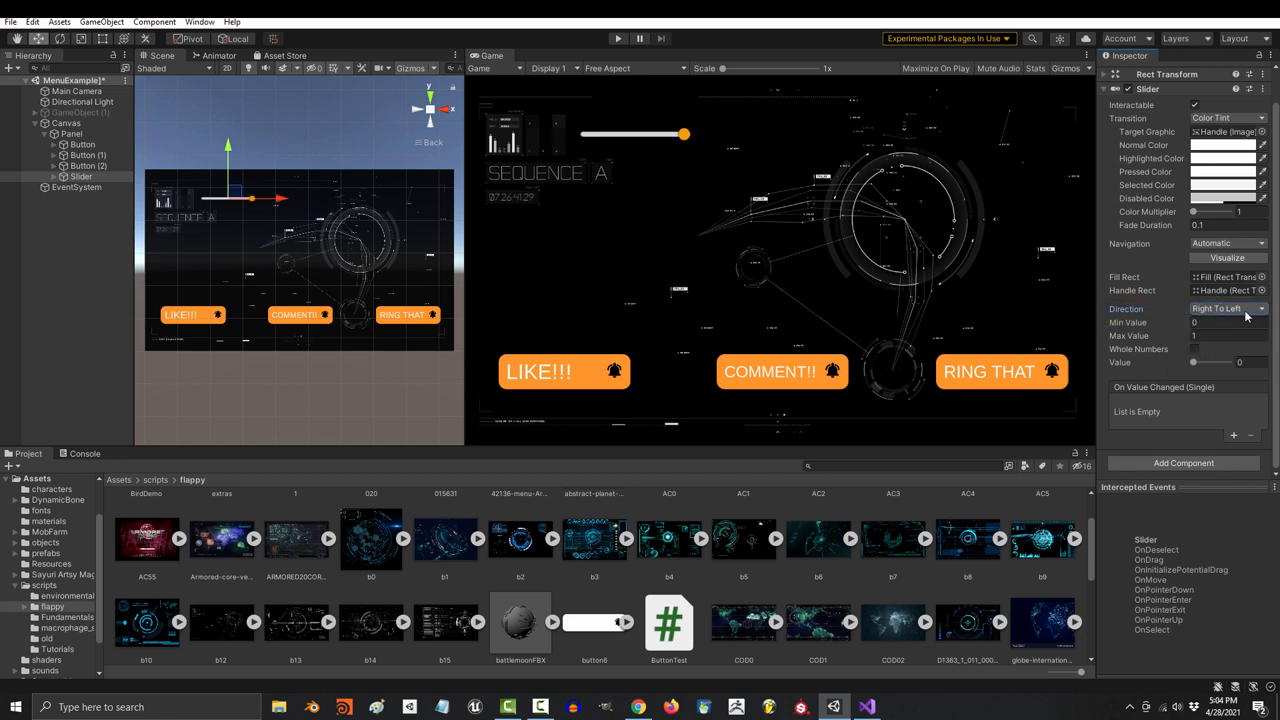
click(1224, 308)
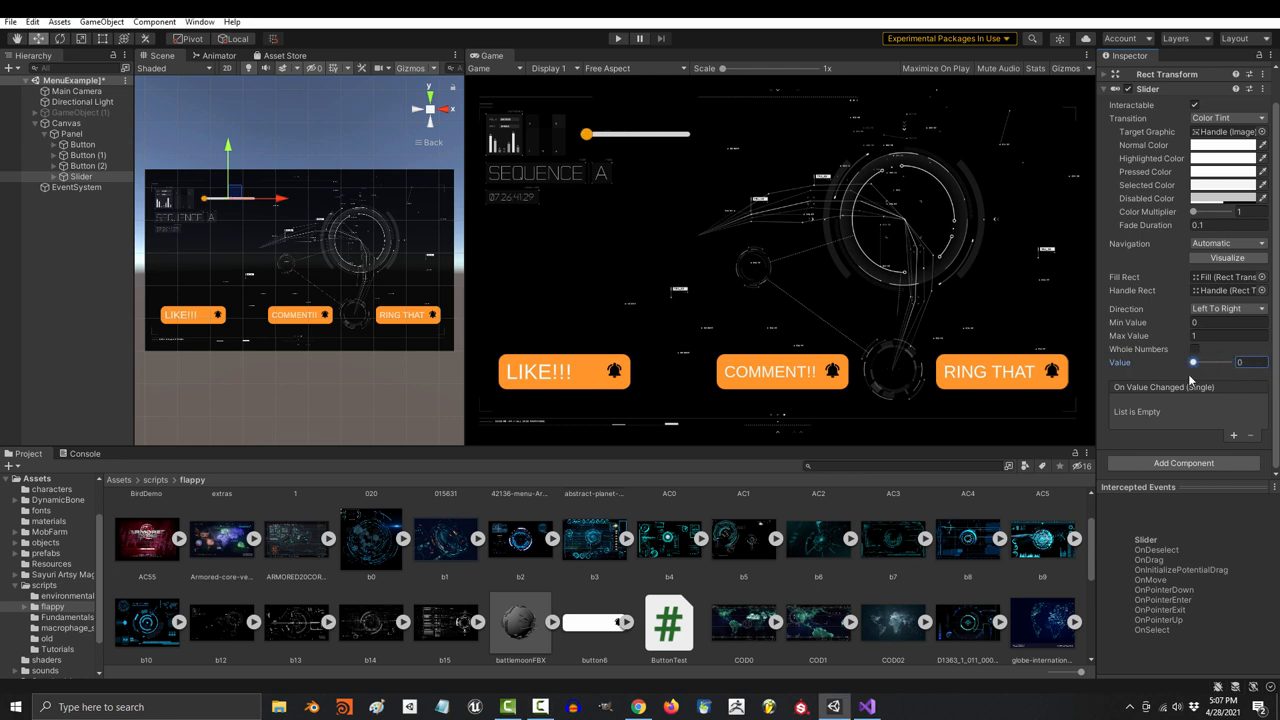
Step: Raise the slider's Max Value and adjust its current Value in the Inspector
drag(584, 134, 684, 134)
text(50)
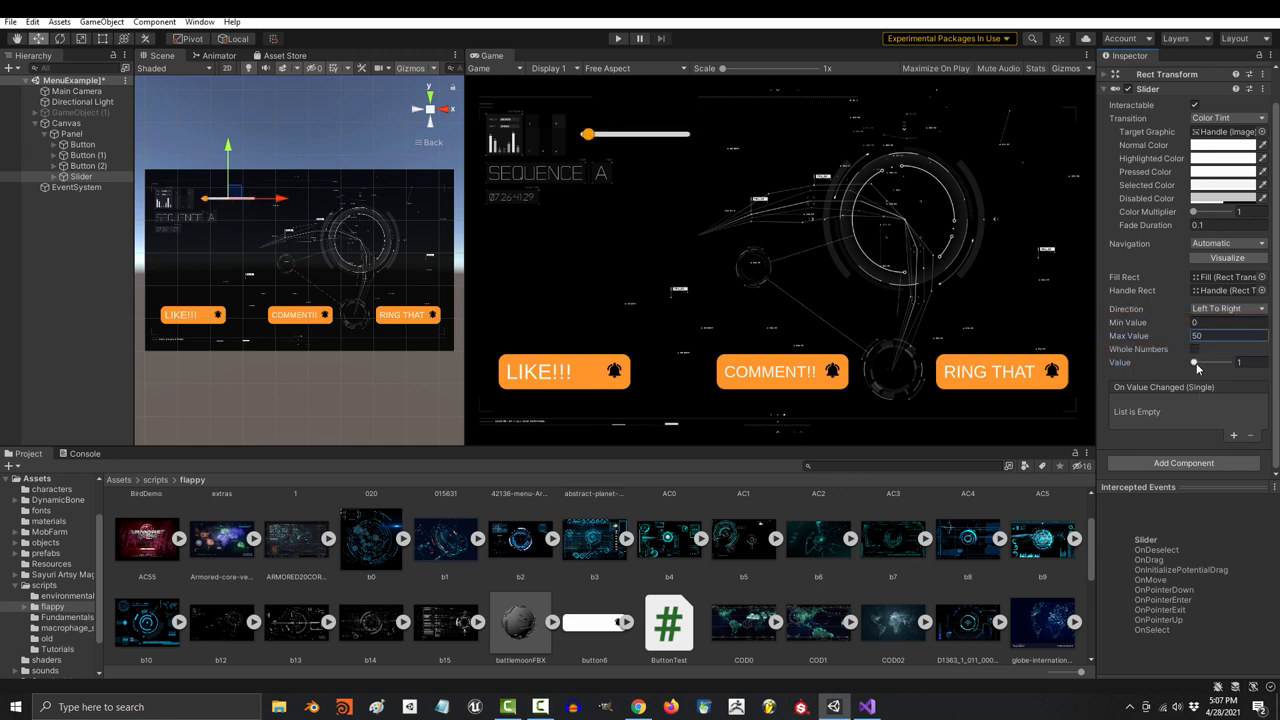
drag(1192, 362, 1204, 362)
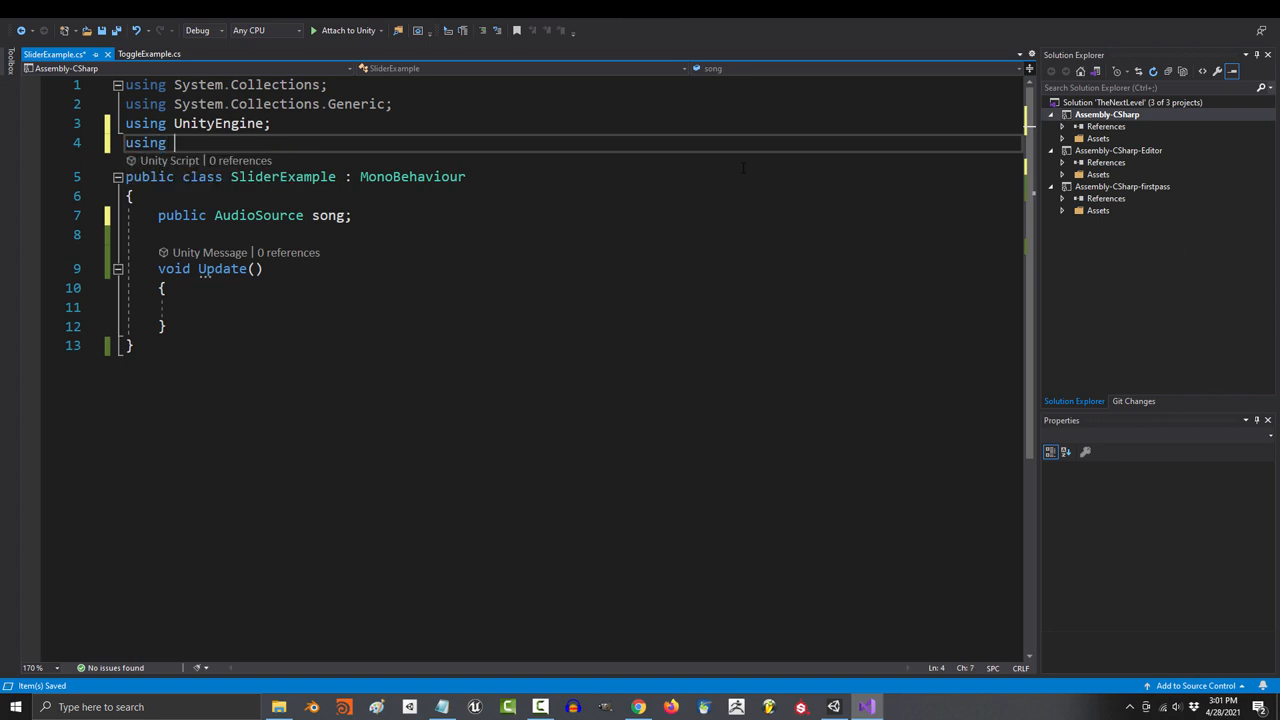
Step: Add 'using UnityEngine.UI;' and begin declaring 'public Slider my' in SliderExample
text(UnityEngine.UI;)
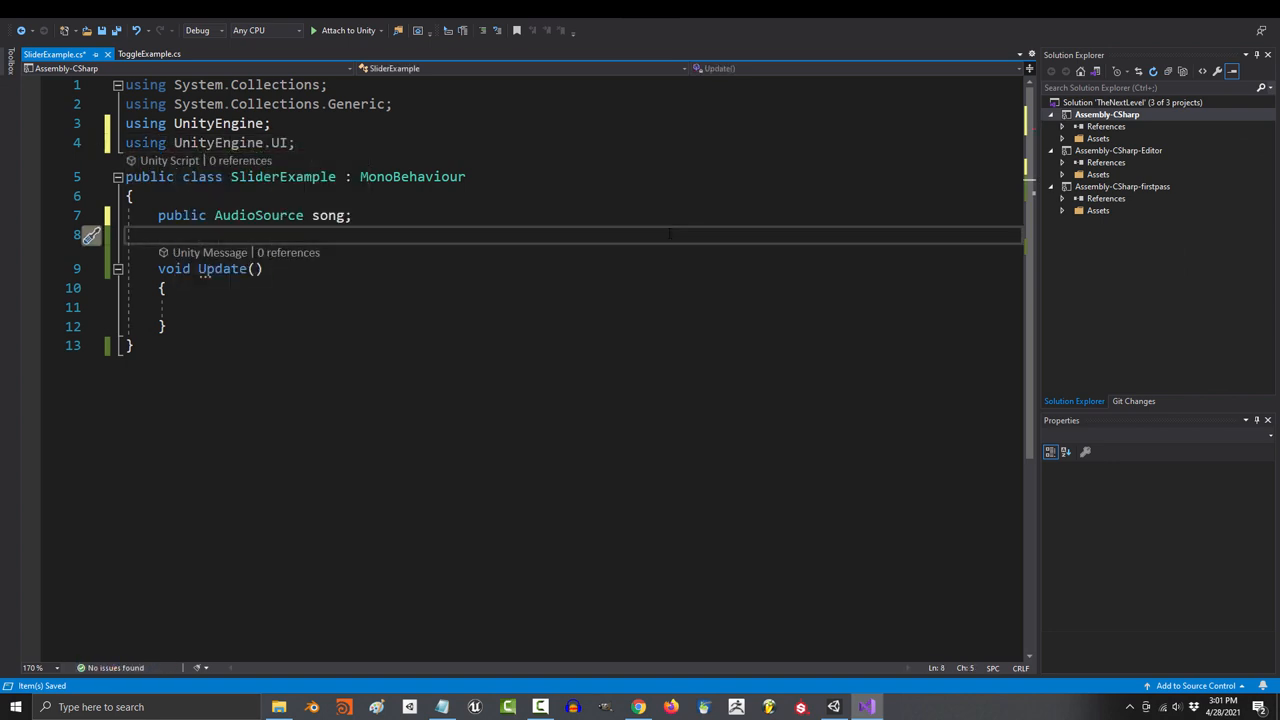
text(public Slider my)
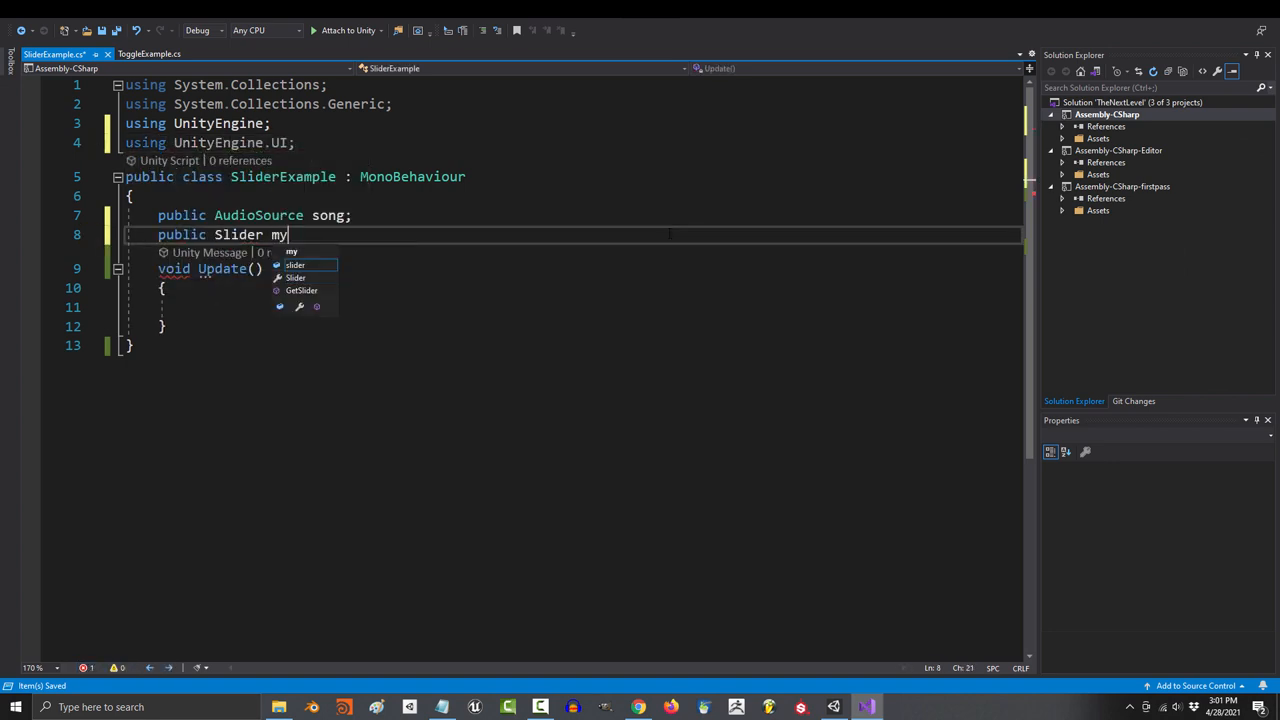